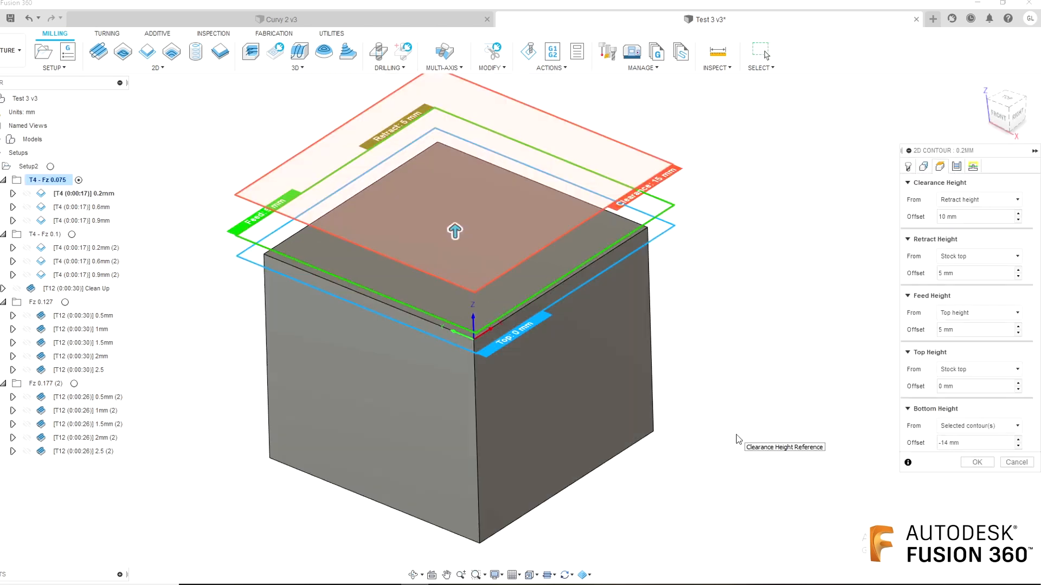
Show the 0.2mm contour's tool and feed-and-speed settings after reviewing its heights
{"action": "left_click", "coordinate": [907, 166]}
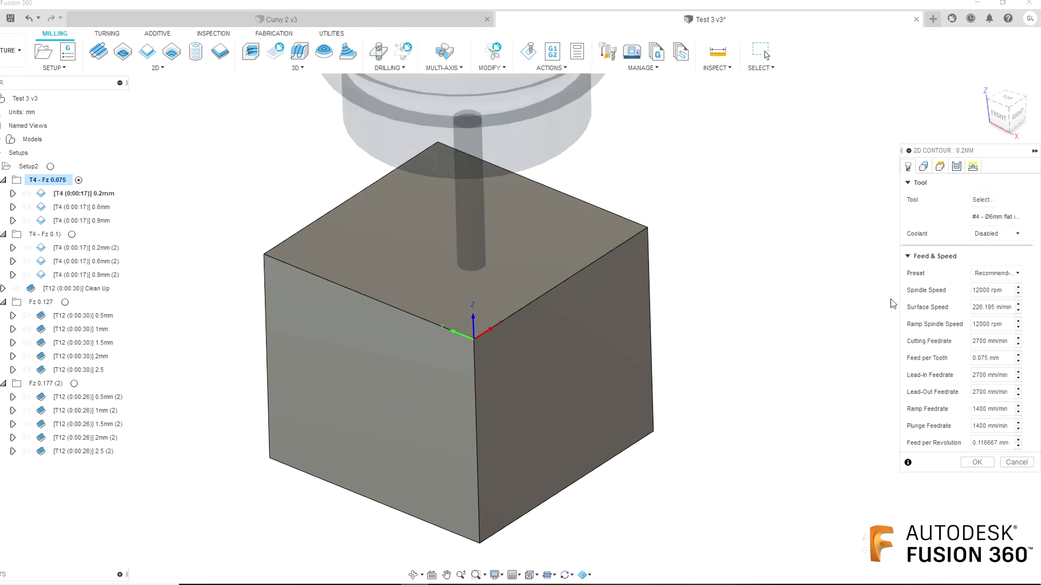
{"action": "mouse_move", "coordinate": [994, 359]}
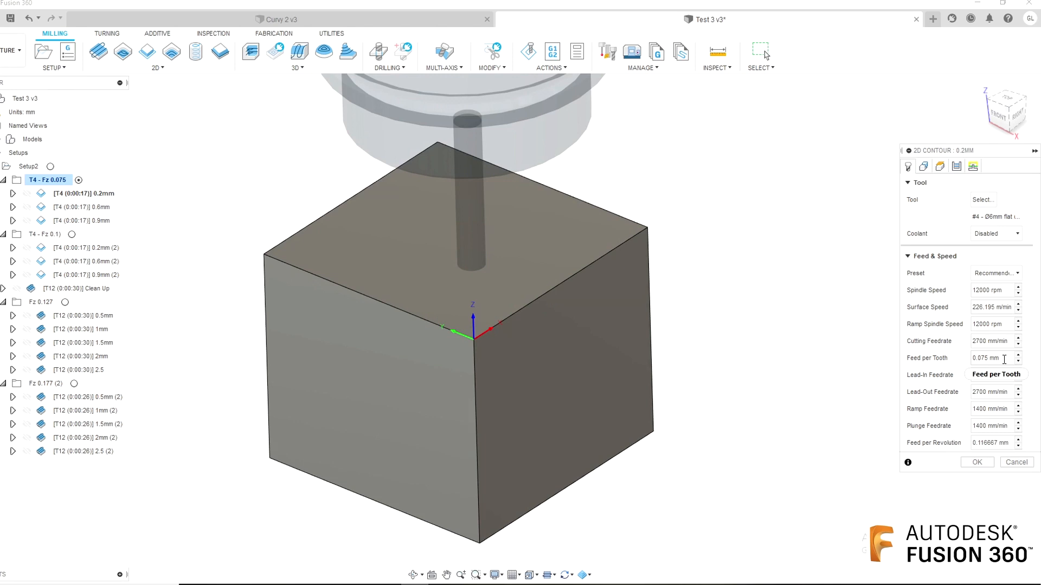
{"action": "mouse_move", "coordinate": [850, 350]}
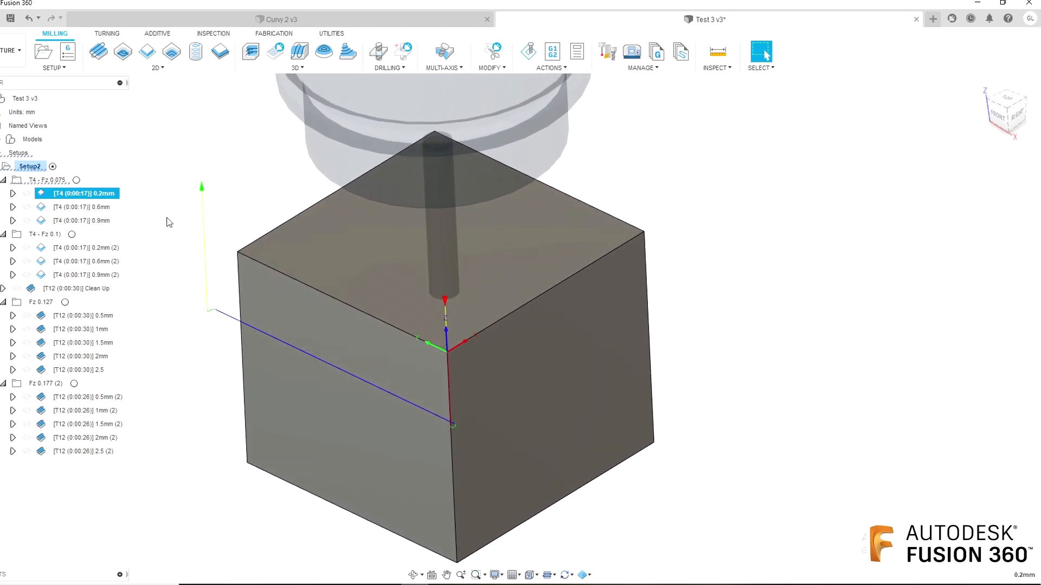
Preview the 0.2, 0.6 and 0.9mm T4 contour toolpaths, then the second T4 group's three
{"action": "left_click", "coordinate": [76, 206]}
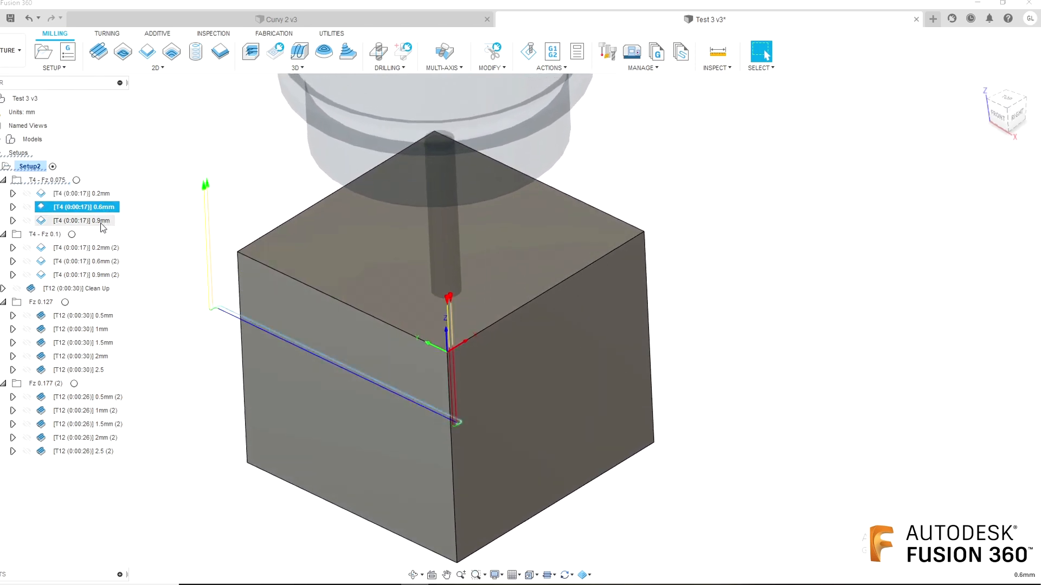
{"action": "left_click", "coordinate": [80, 193]}
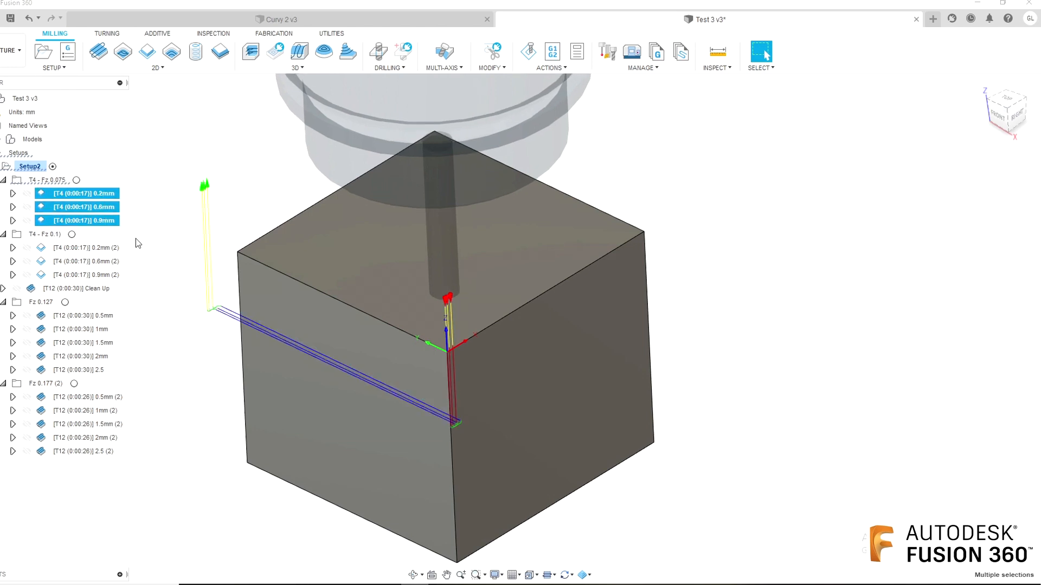
{"action": "left_click", "coordinate": [83, 248]}
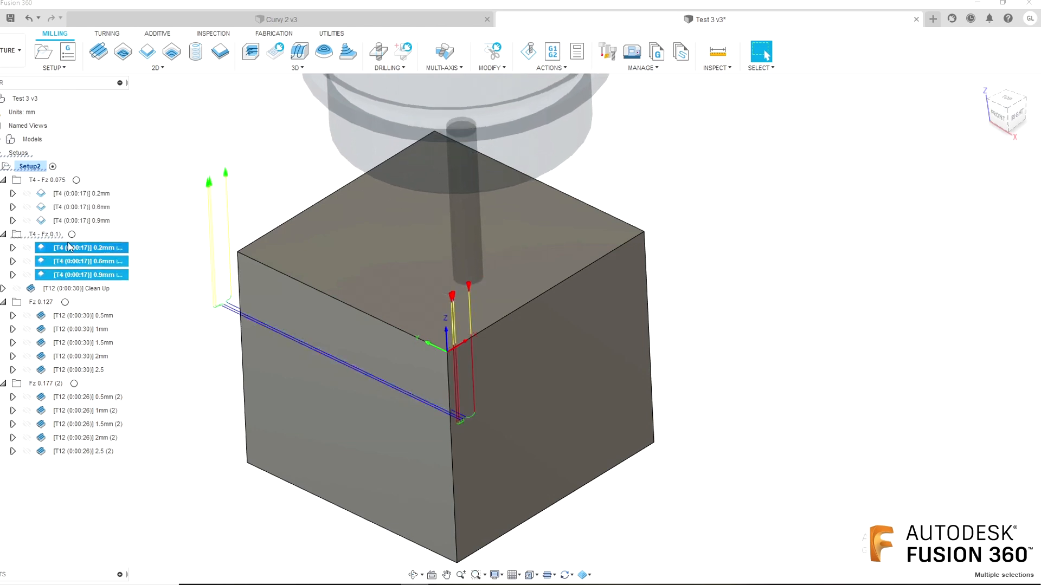
{"action": "mouse_move", "coordinate": [141, 239]}
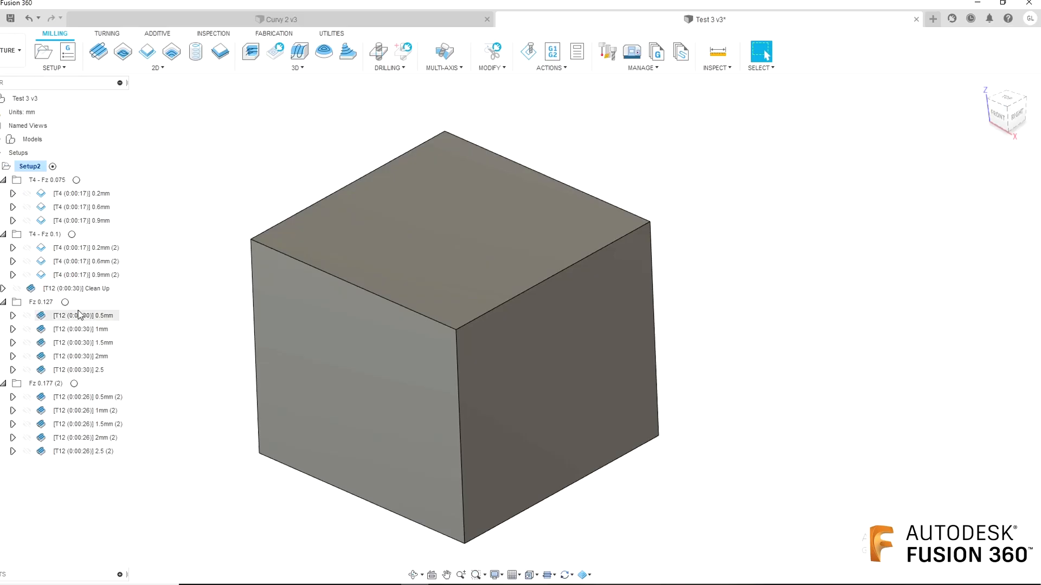
Preview all five Fz 0.127 face toolpaths and open the 0.5mm face operation's settings
{"action": "left_click", "coordinate": [84, 315]}
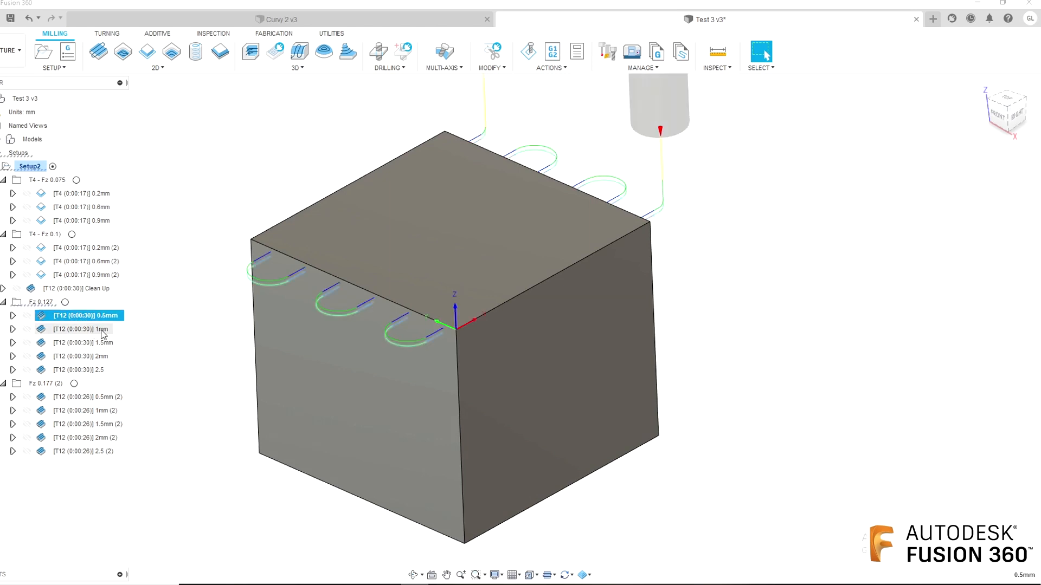
{"action": "left_click", "coordinate": [96, 370]}
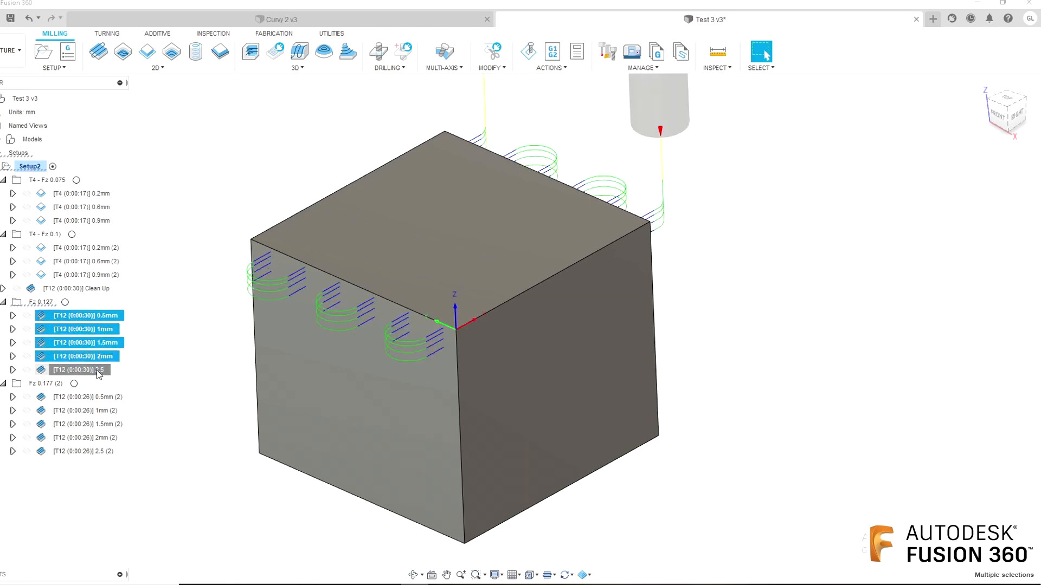
{"action": "left_click", "coordinate": [79, 370]}
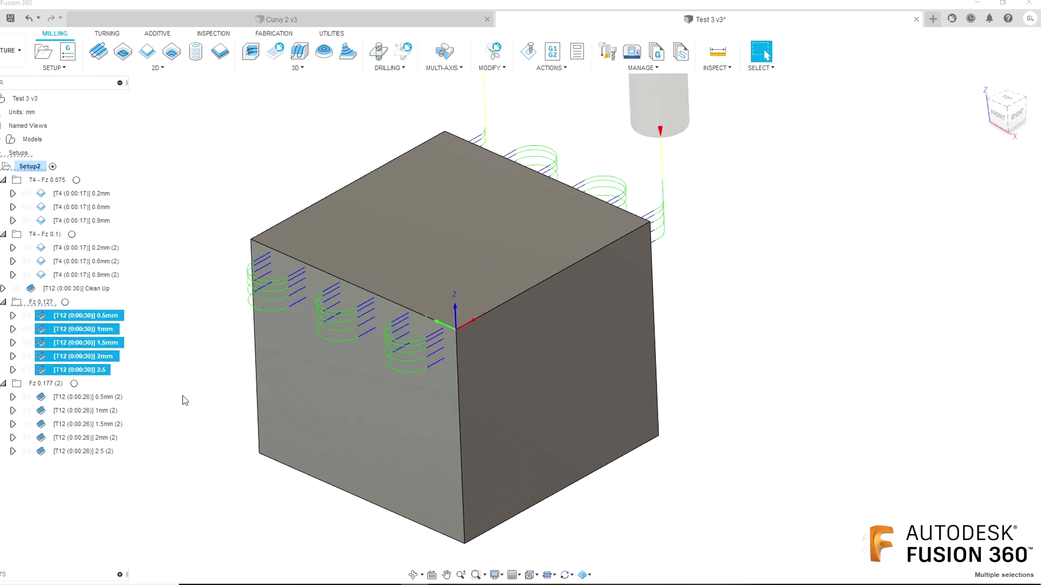
{"action": "double_click", "coordinate": [77, 315]}
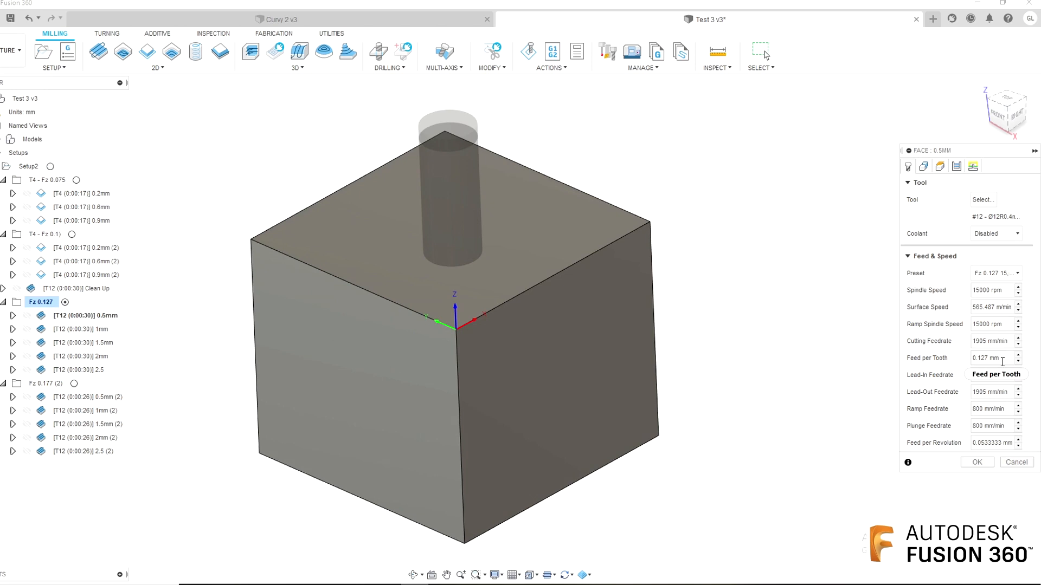
{"action": "mouse_move", "coordinate": [781, 387]}
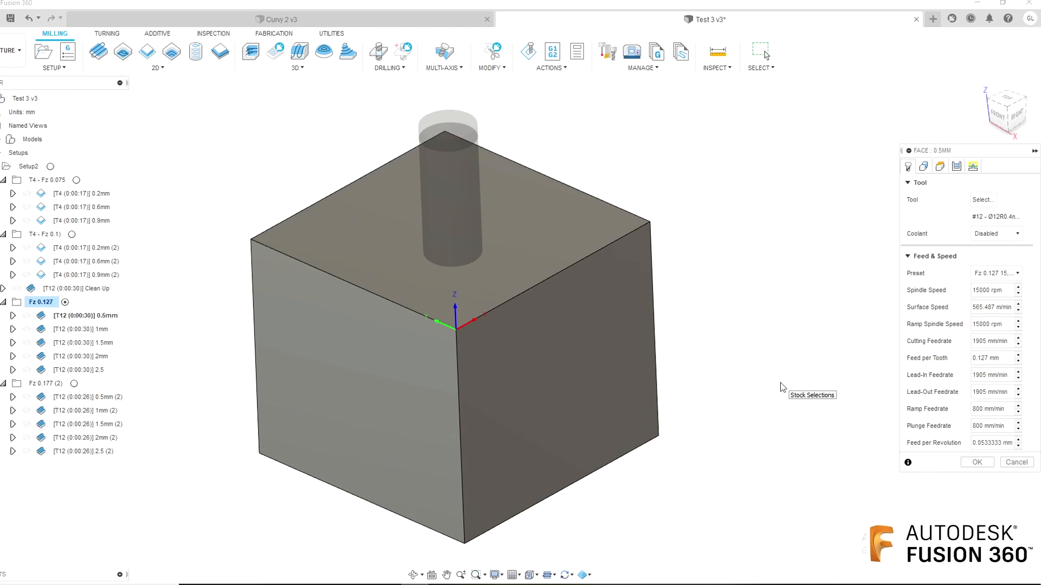
{"action": "mouse_move", "coordinate": [1014, 457]}
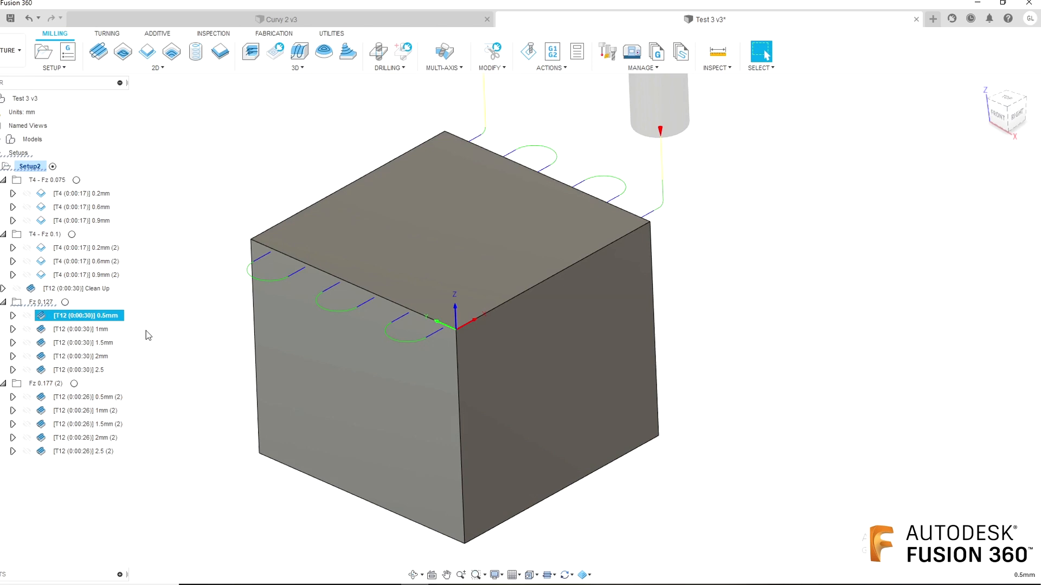
Compare the five Fz 0.177 face toolpaths against Fz 0.127's 0.5mm, then switch to Curvy 2
{"action": "left_click", "coordinate": [84, 397]}
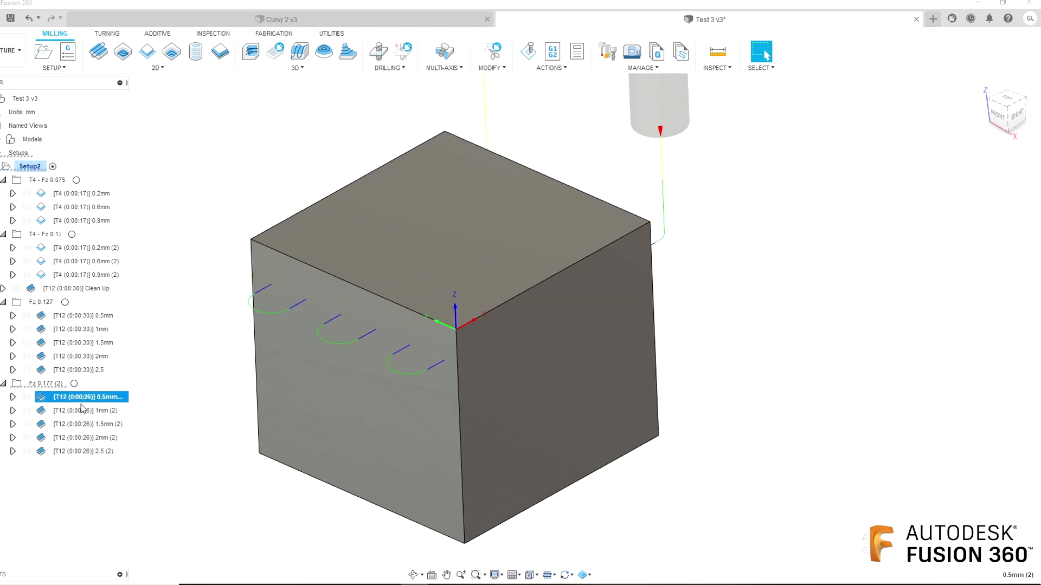
{"action": "left_click", "coordinate": [77, 451]}
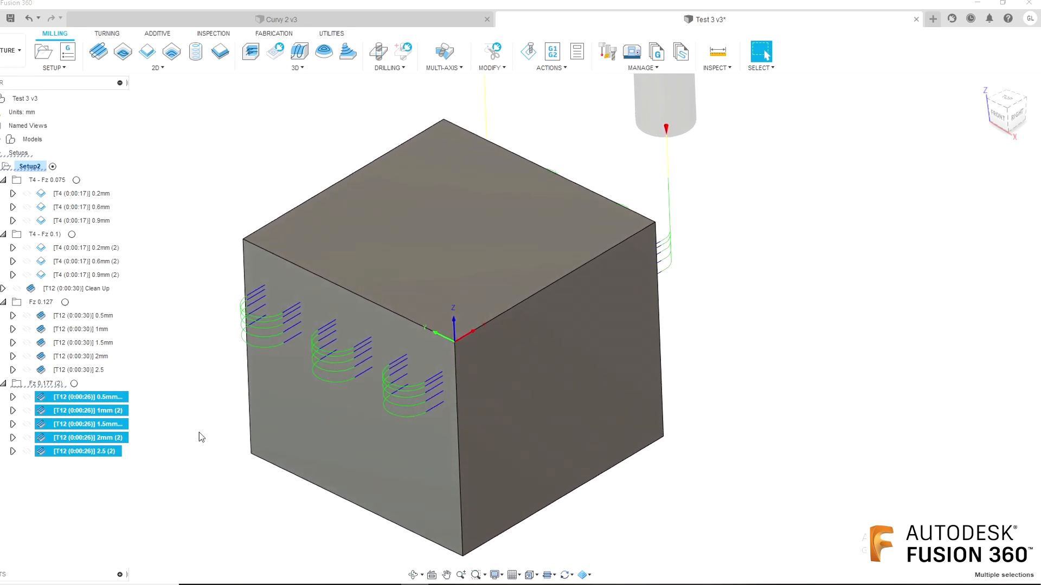
{"action": "left_click", "coordinate": [83, 315]}
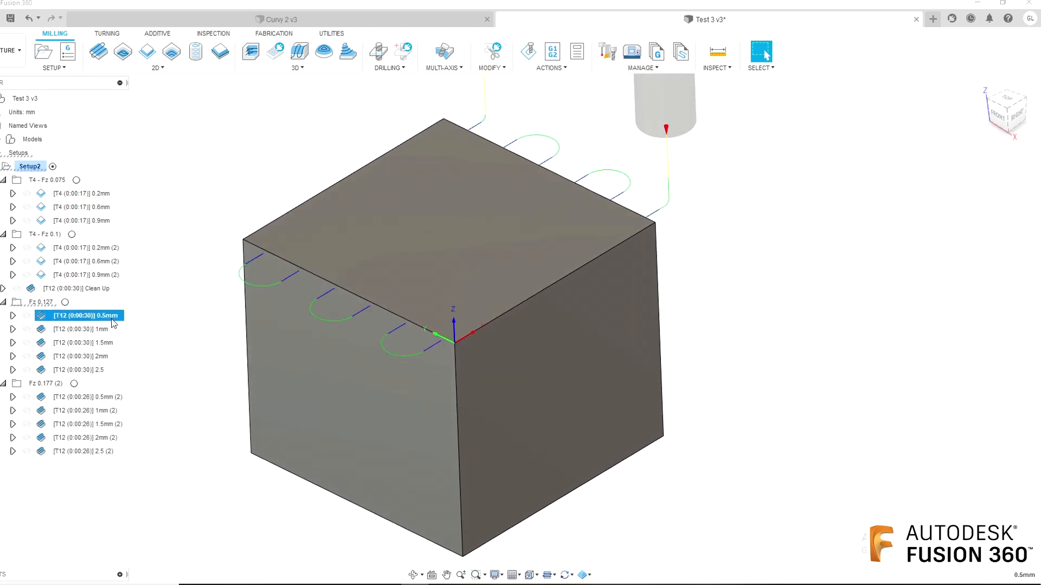
{"action": "mouse_move", "coordinate": [151, 345]}
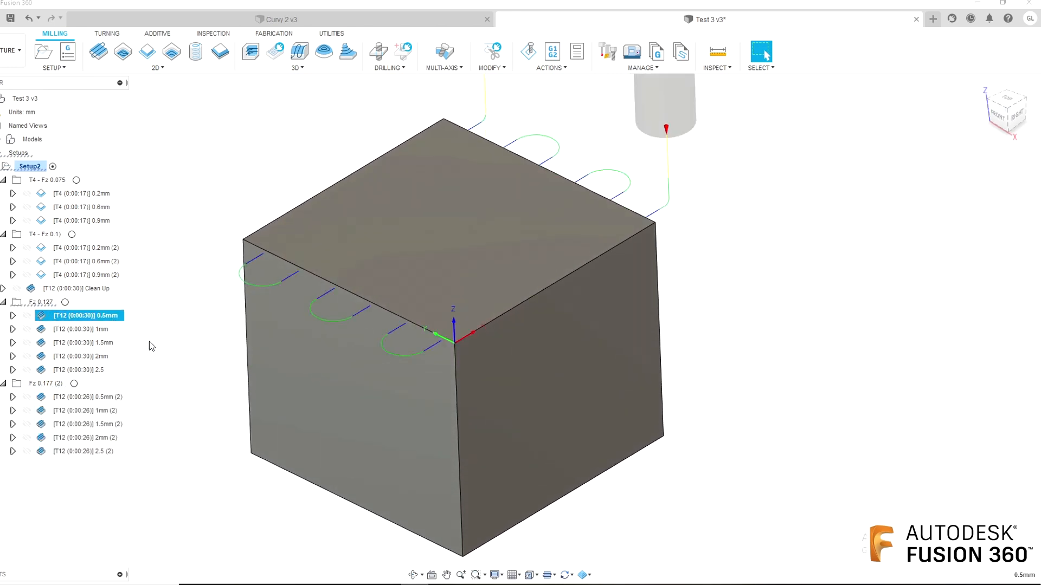
{"action": "left_click", "coordinate": [83, 450]}
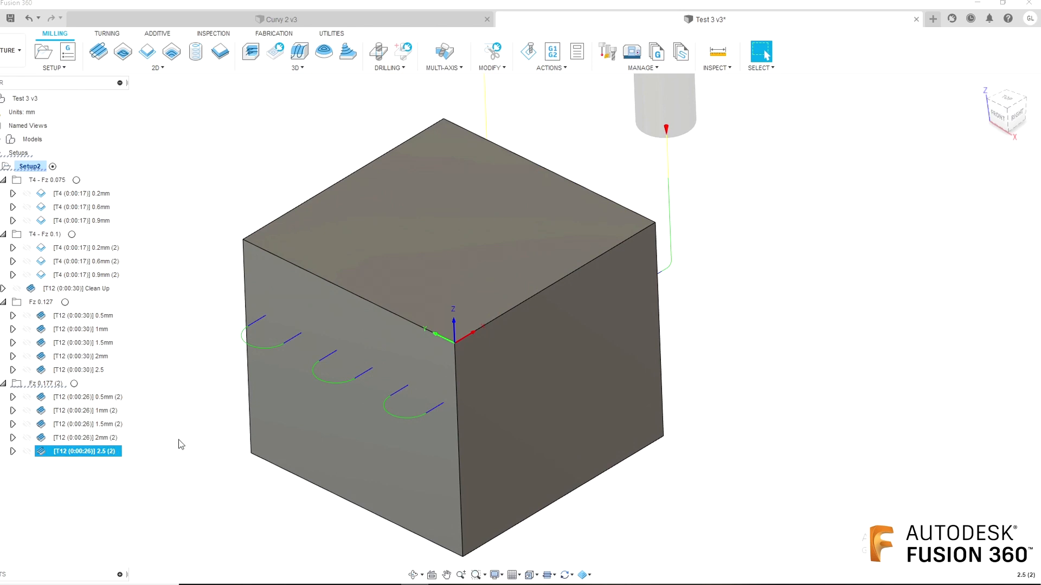
{"action": "left_click", "coordinate": [275, 20]}
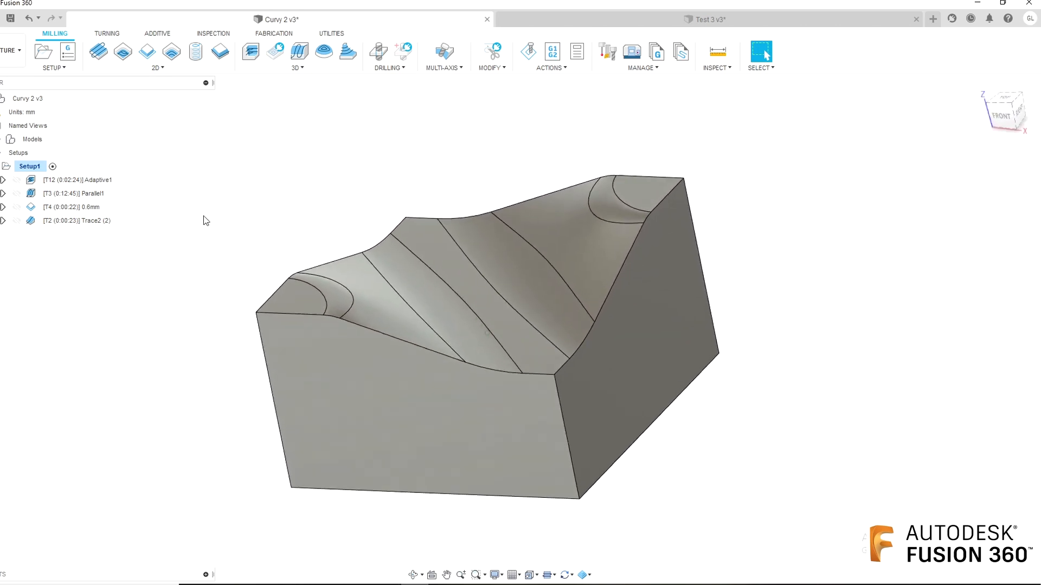
Inspect Adaptive1's roughing toolpath and settings, then display the Parallel1 finishing toolpath
{"action": "left_click_drag", "start_coordinate": [465, 298], "coordinate": [398, 232]}
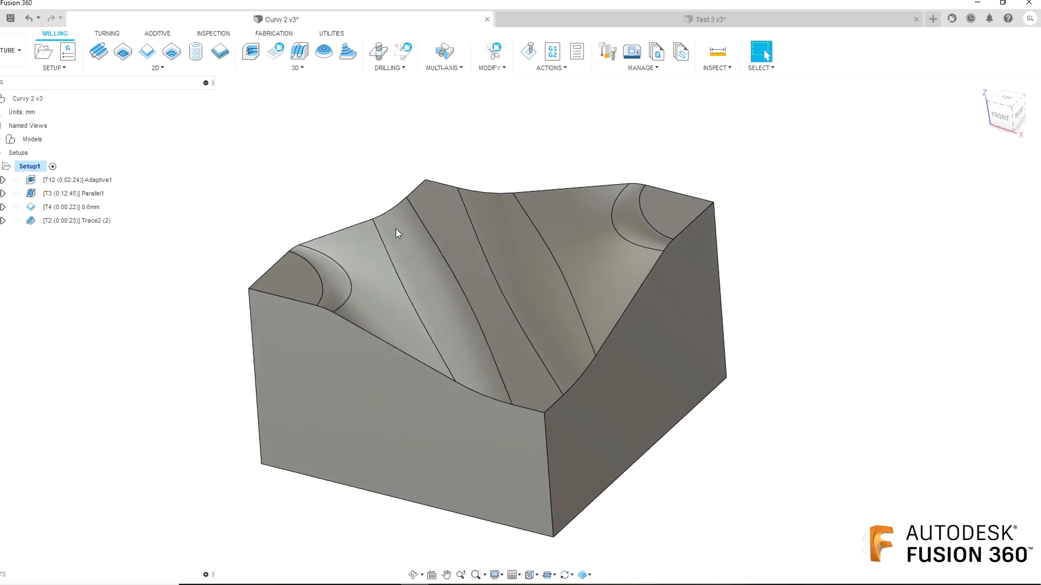
{"action": "left_click_drag", "start_coordinate": [395, 233], "coordinate": [163, 189]}
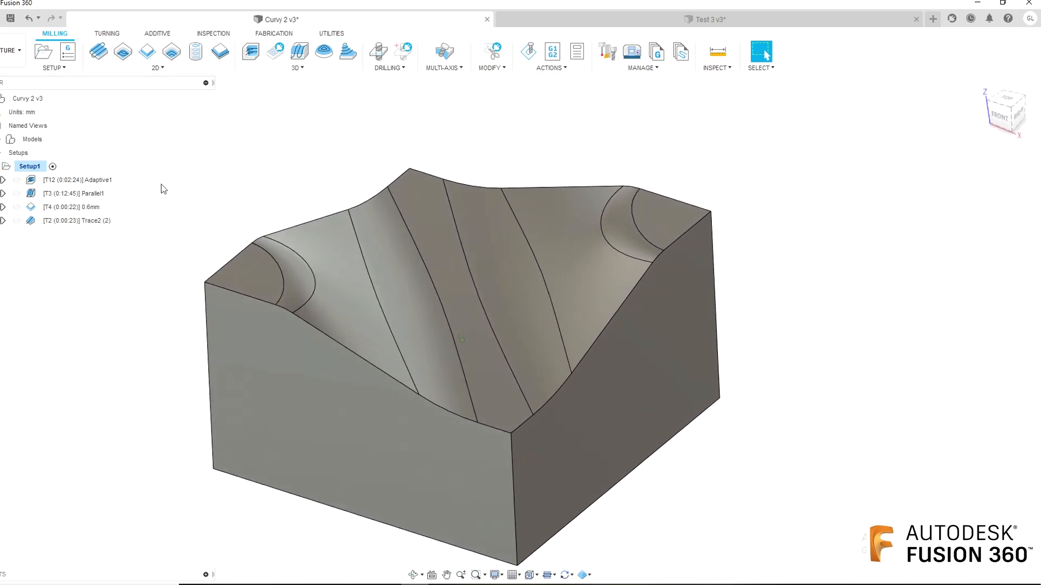
{"action": "left_click", "coordinate": [78, 180]}
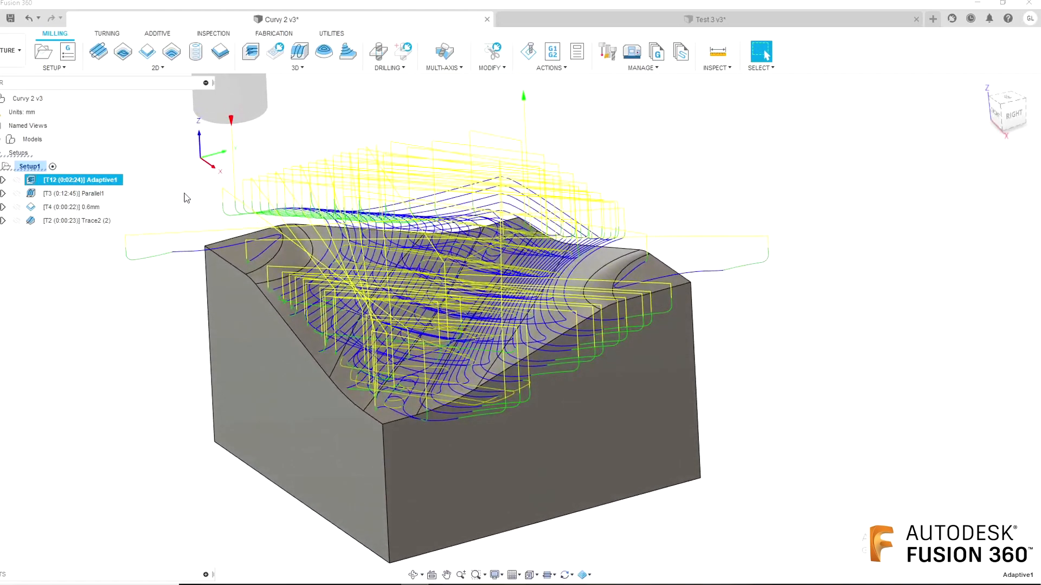
{"action": "double_click", "coordinate": [79, 180]}
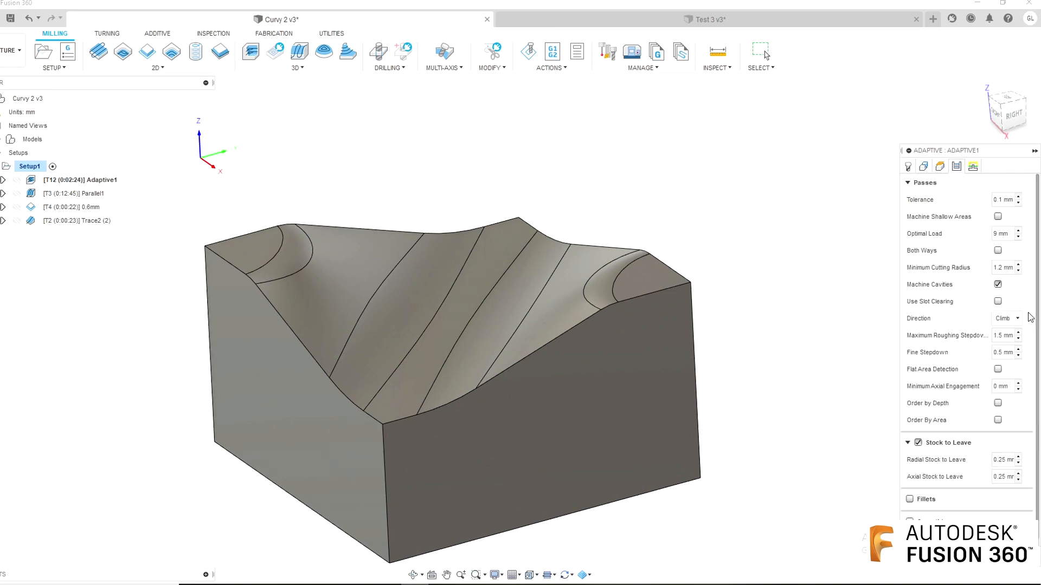
{"action": "mouse_move", "coordinate": [1003, 335]}
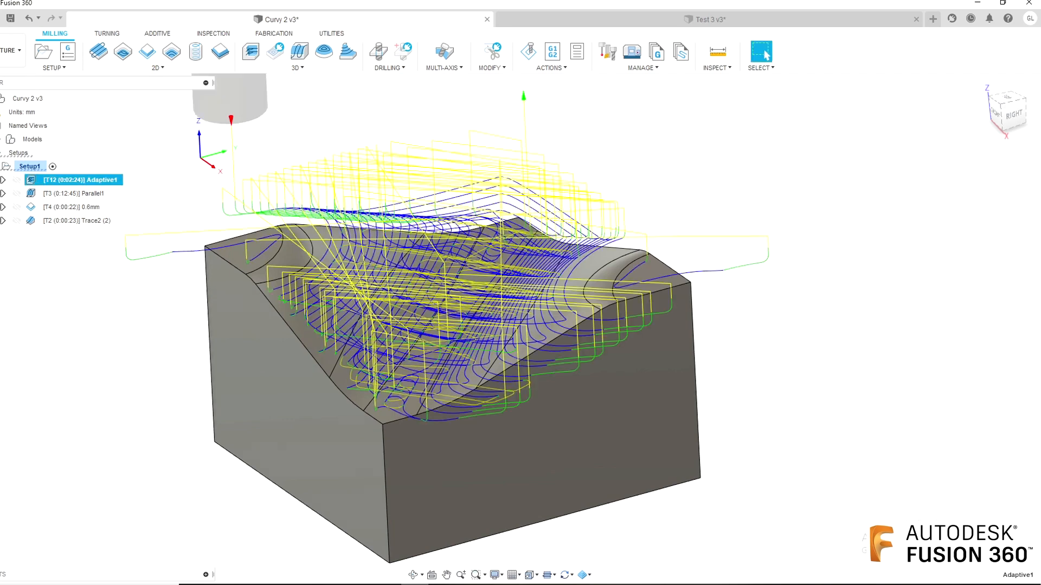
{"action": "left_click", "coordinate": [75, 193]}
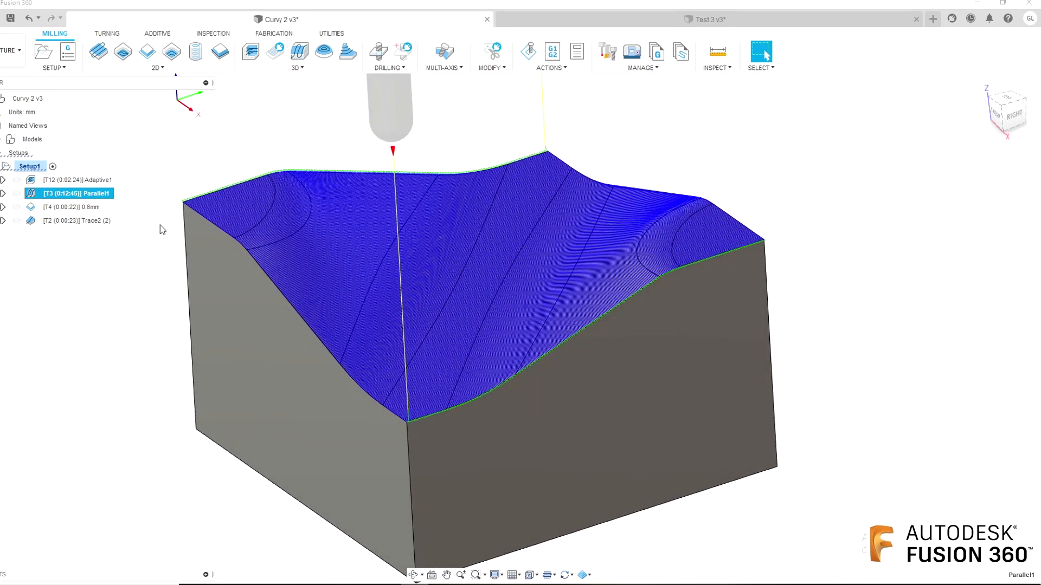
{"action": "left_click", "coordinate": [296, 67]}
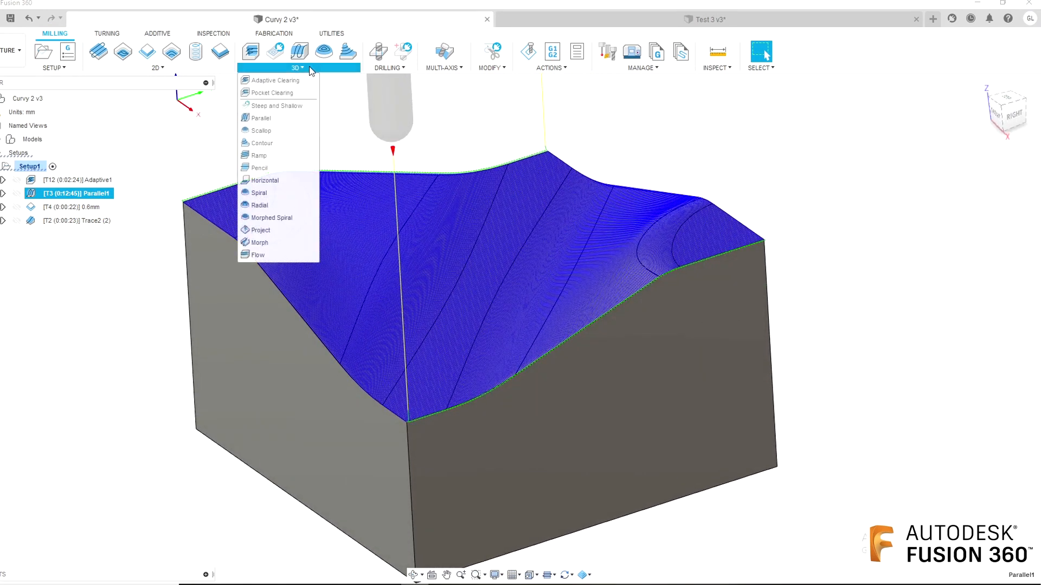
{"action": "mouse_move", "coordinate": [259, 155]}
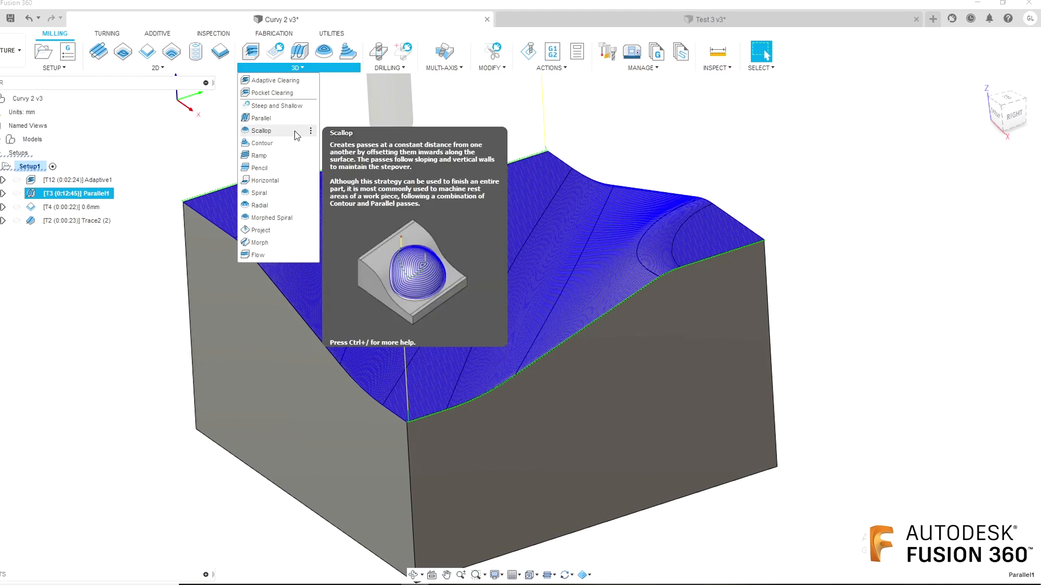
{"action": "mouse_move", "coordinate": [259, 193]}
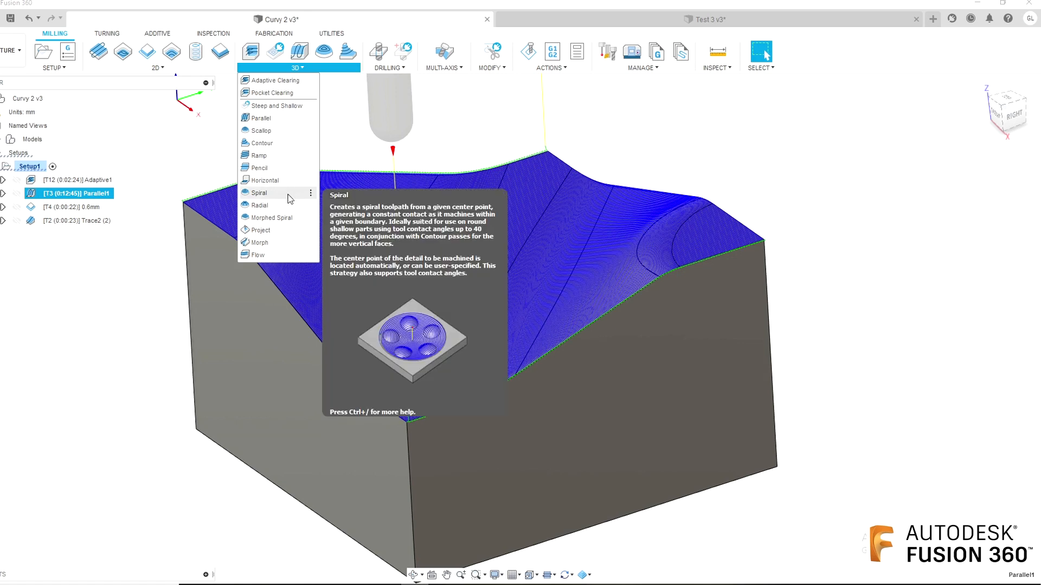
{"action": "mouse_move", "coordinate": [260, 117]}
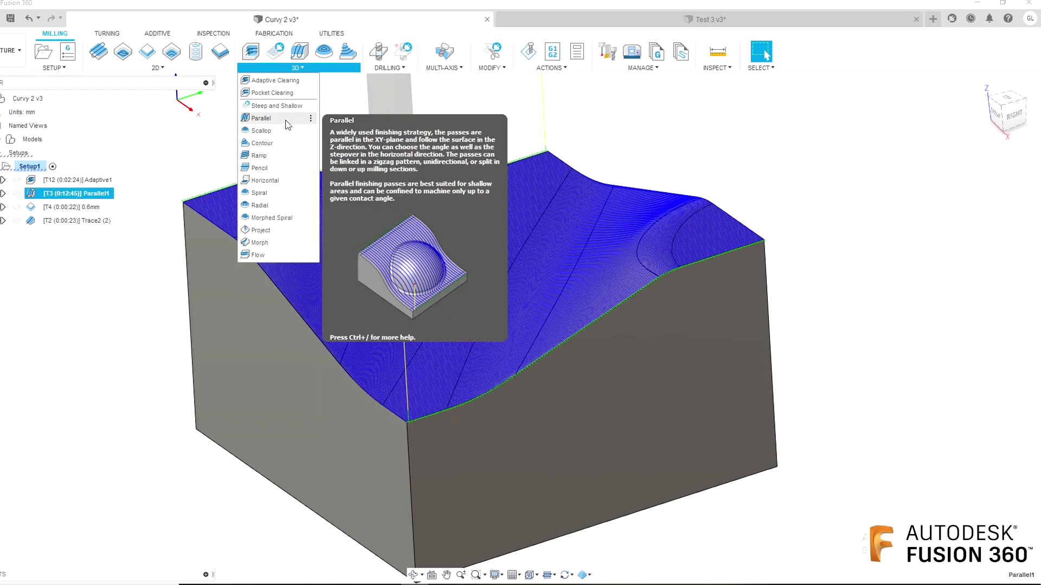
{"action": "left_click", "coordinate": [261, 118]}
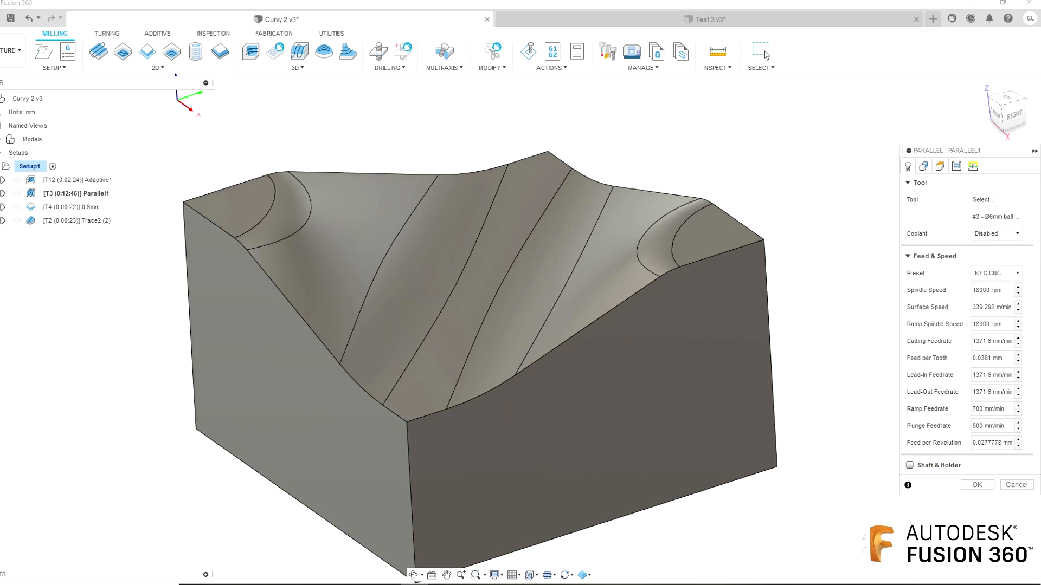
{"action": "mouse_move", "coordinate": [1006, 358]}
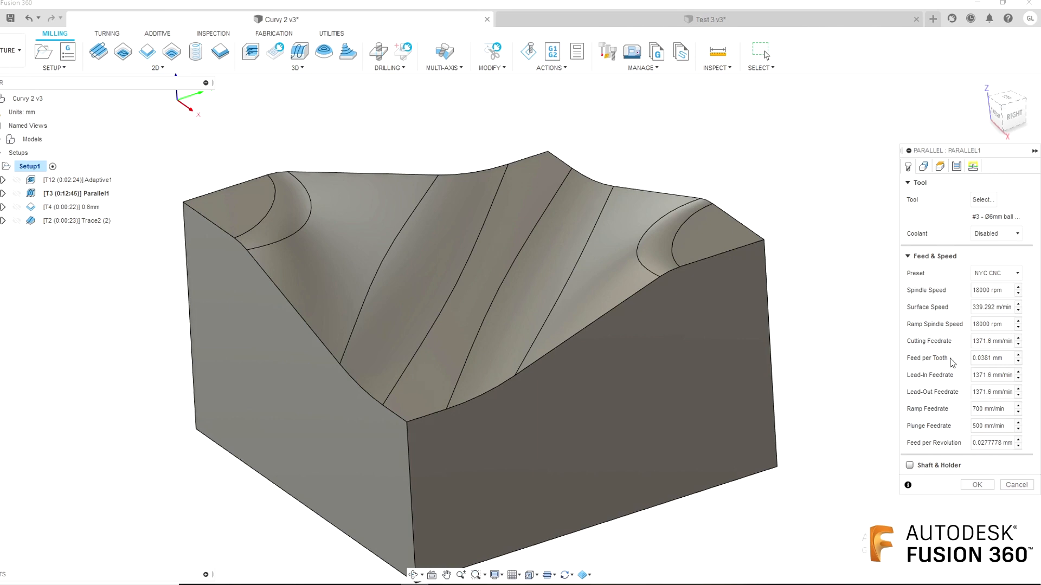
{"action": "mouse_move", "coordinate": [800, 358]}
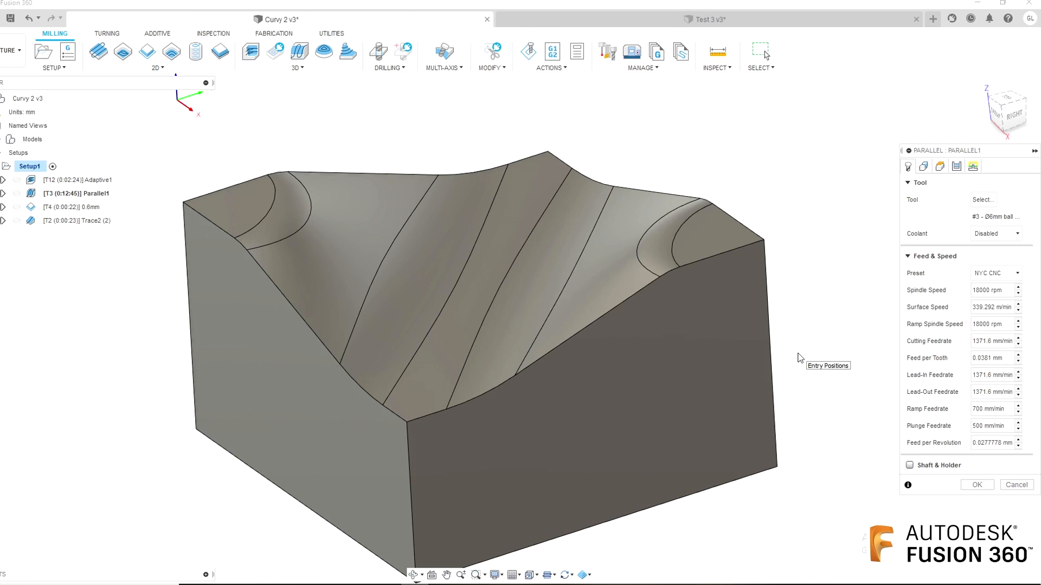
{"action": "left_click", "coordinate": [973, 166]}
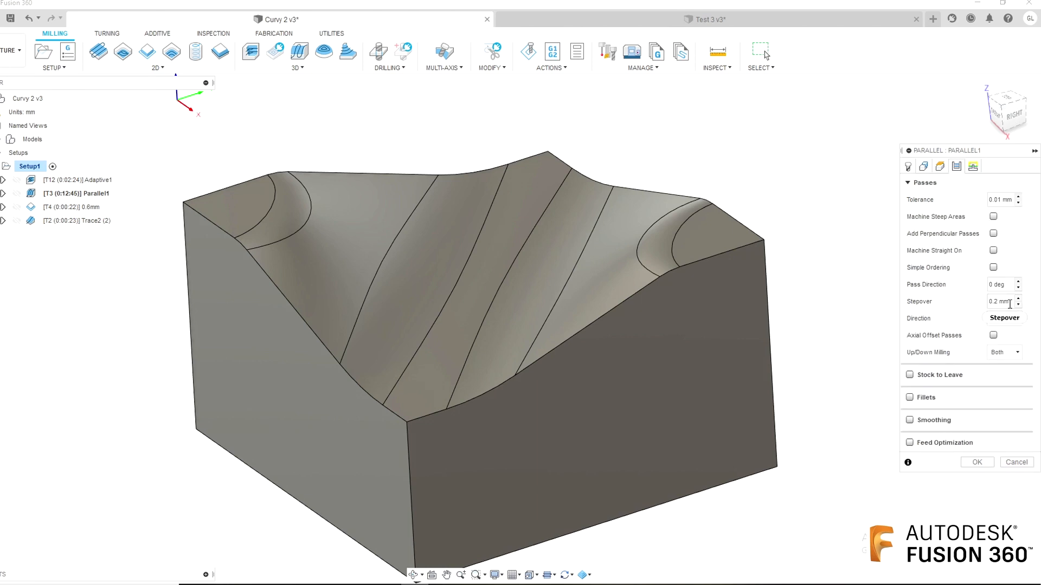
{"action": "left_click", "coordinate": [1003, 319]}
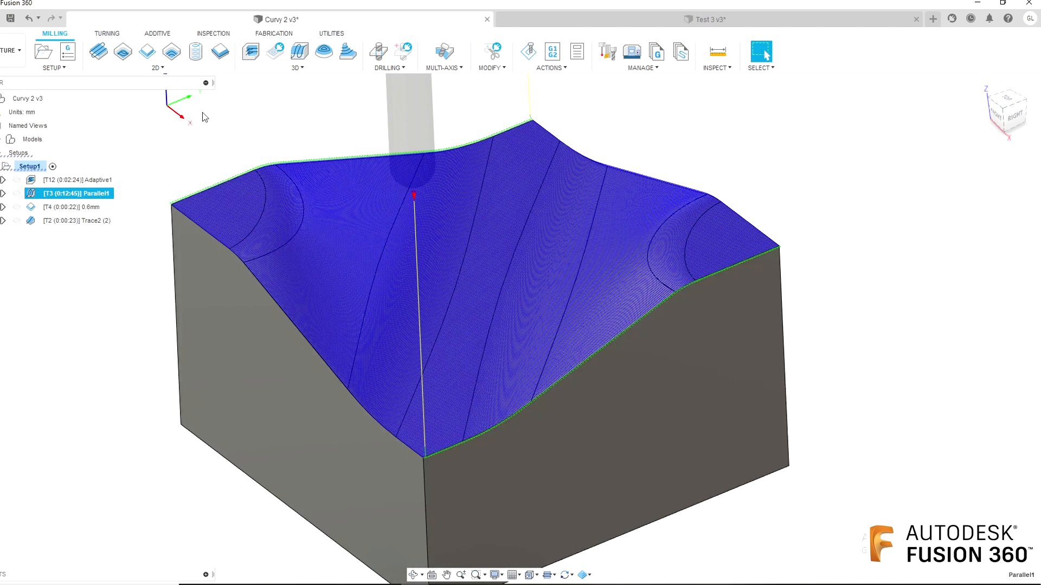
{"action": "mouse_move", "coordinate": [822, 252]}
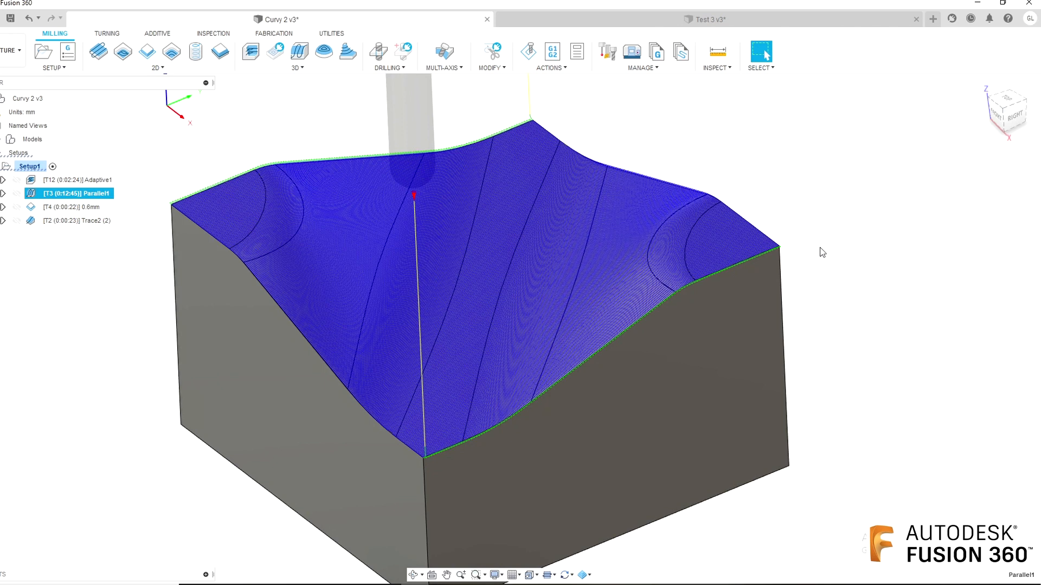
Display the 0.6mm contour toolpath, then Trace2 (2) along the part's top edge
{"action": "left_click", "coordinate": [66, 206]}
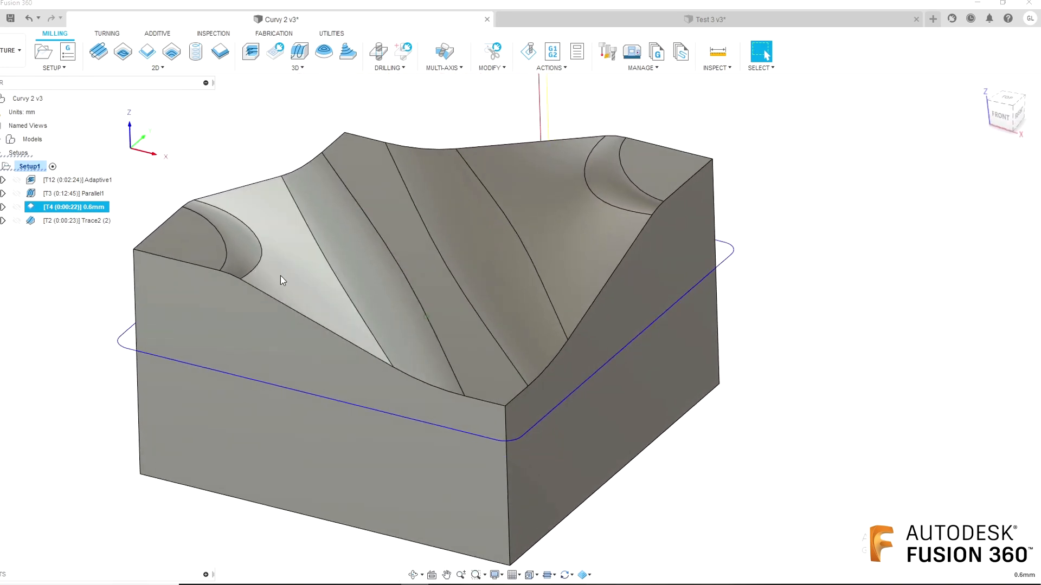
{"action": "left_click", "coordinate": [73, 221]}
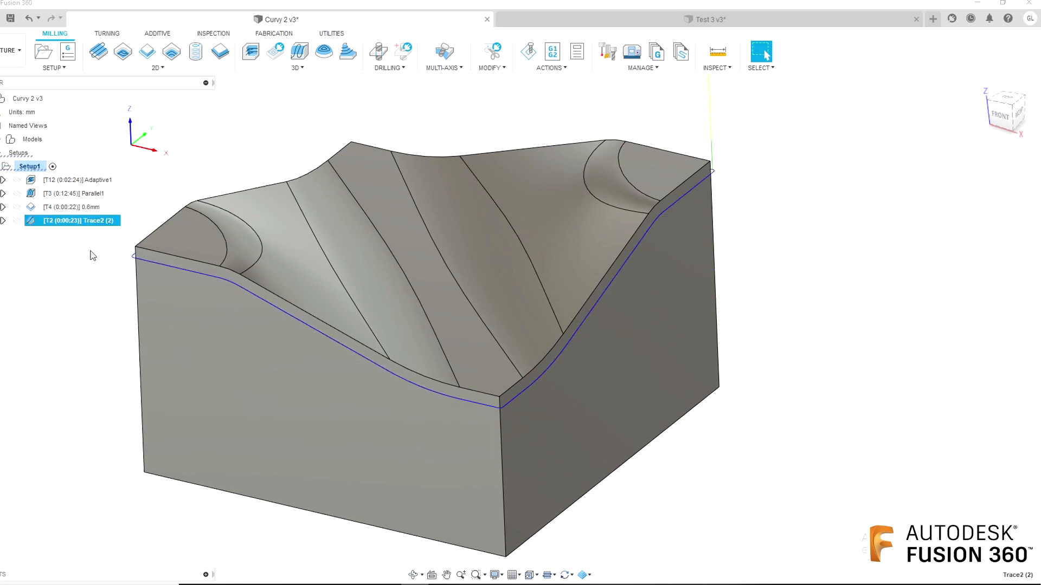